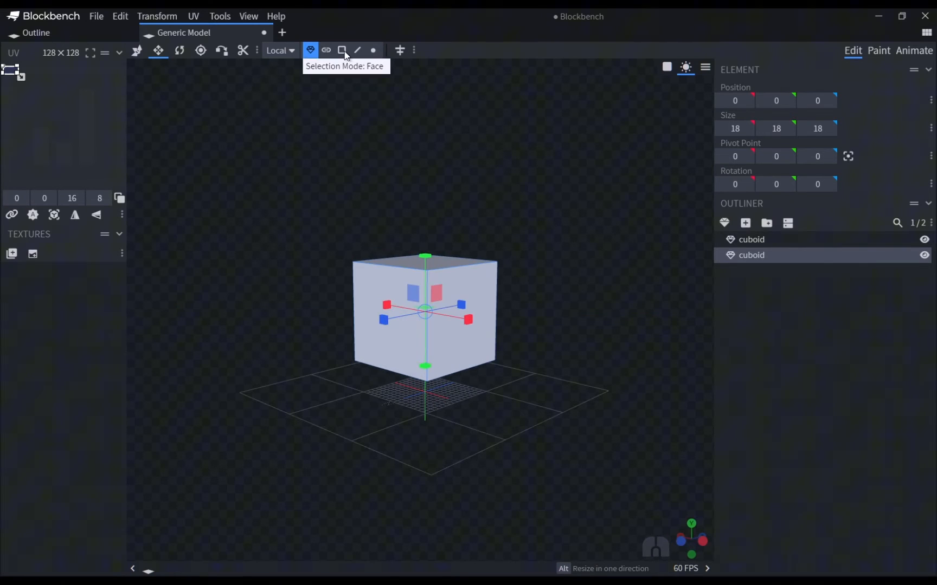
Switch to face selection to pick the larger 18-unit cuboid's faces for inverting
click(343, 49)
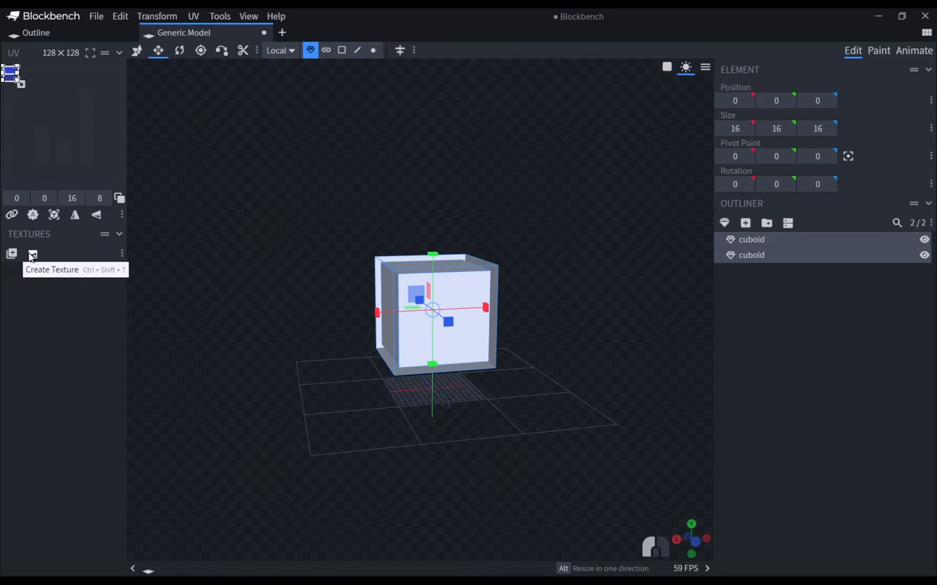
Create a texture and paint the inner cube yellow with a black outline shell
click(32, 253)
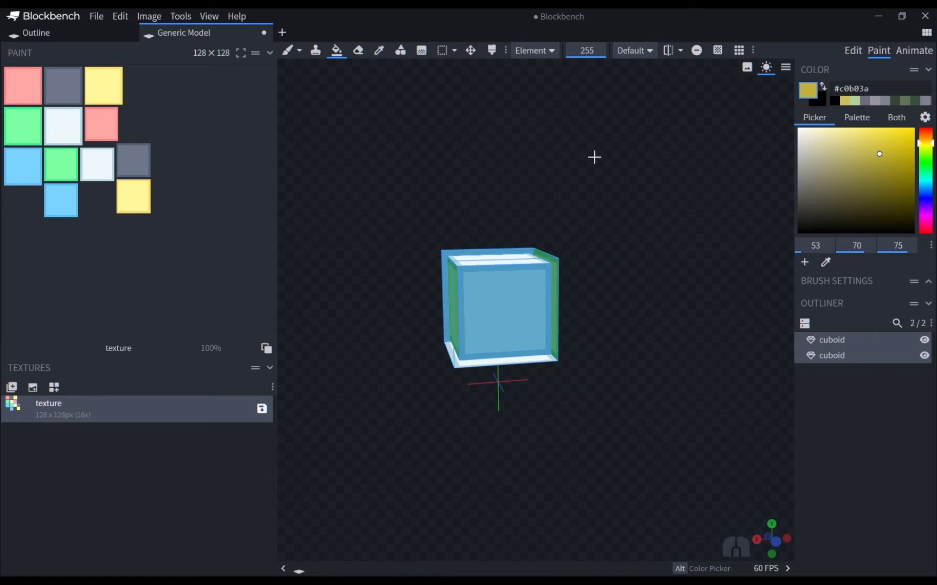
click(924, 131)
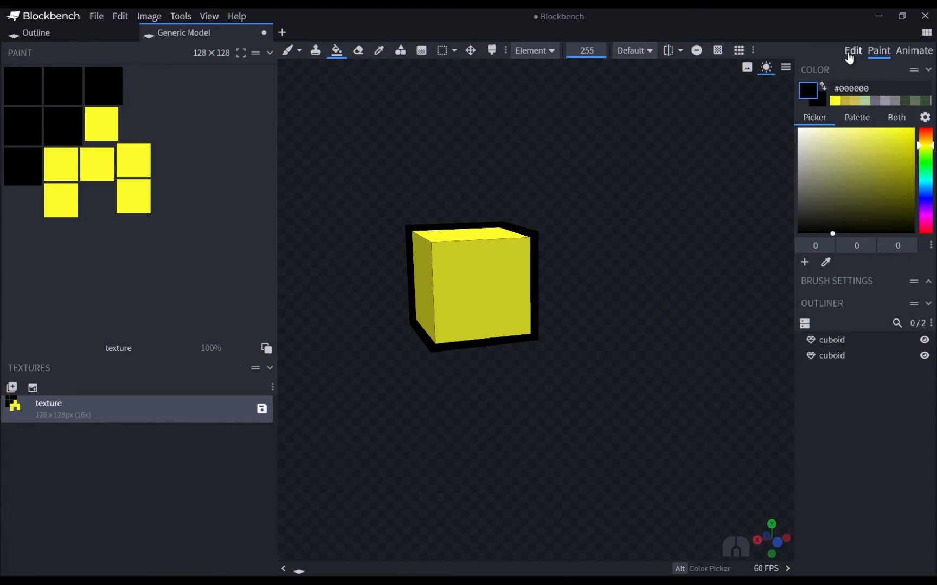
Add a pyramid mesh, duplicate it with Ctrl+D and select all faces of the larger copy
click(852, 51)
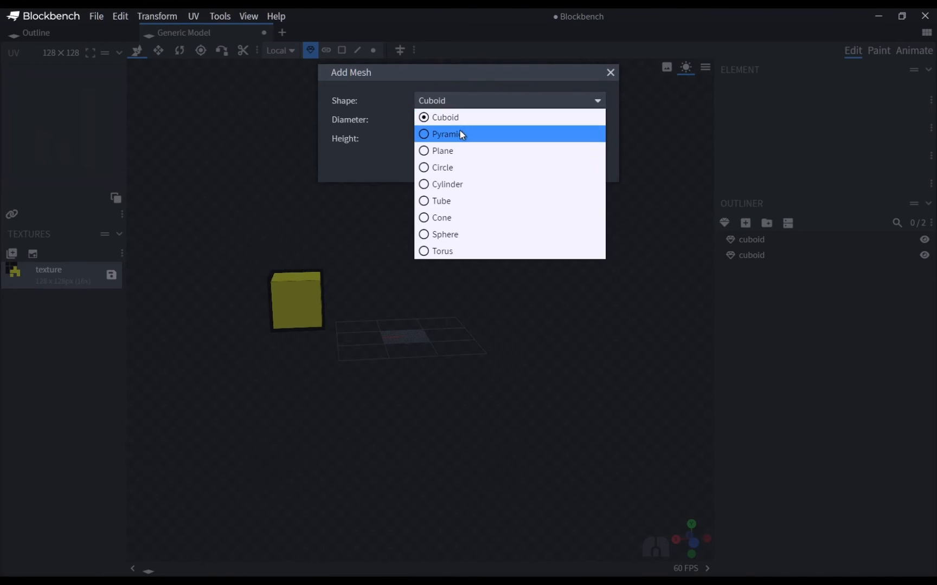
click(448, 135)
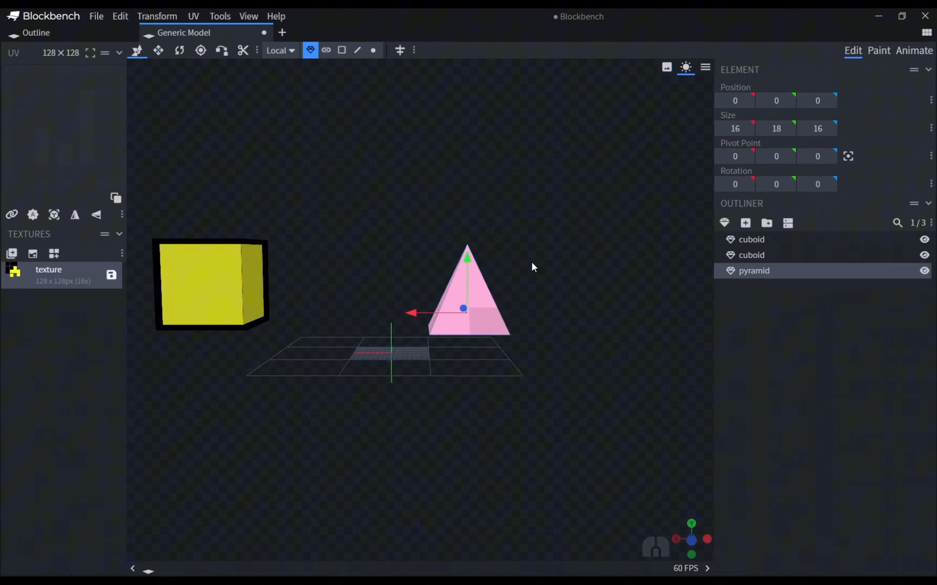
key(Ctrl+D)
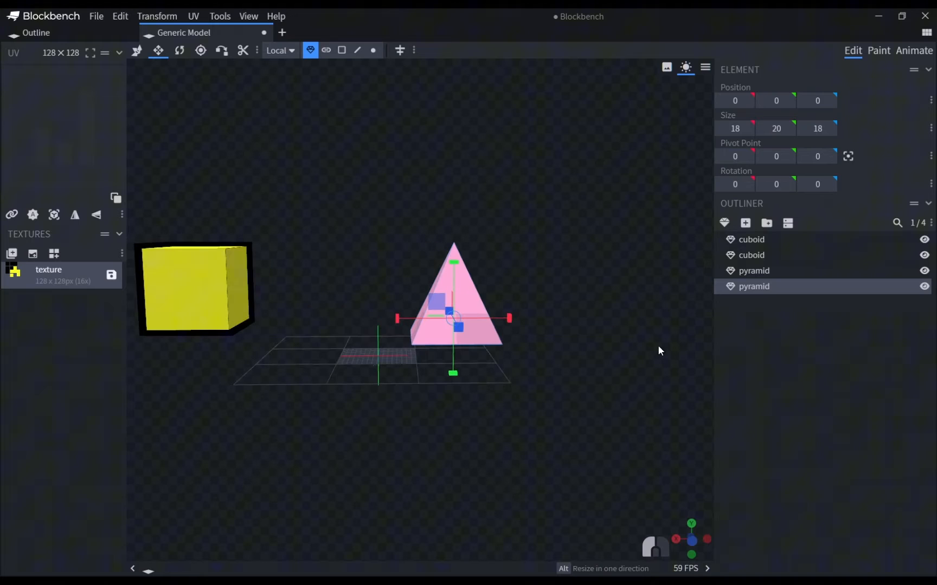
click(343, 50)
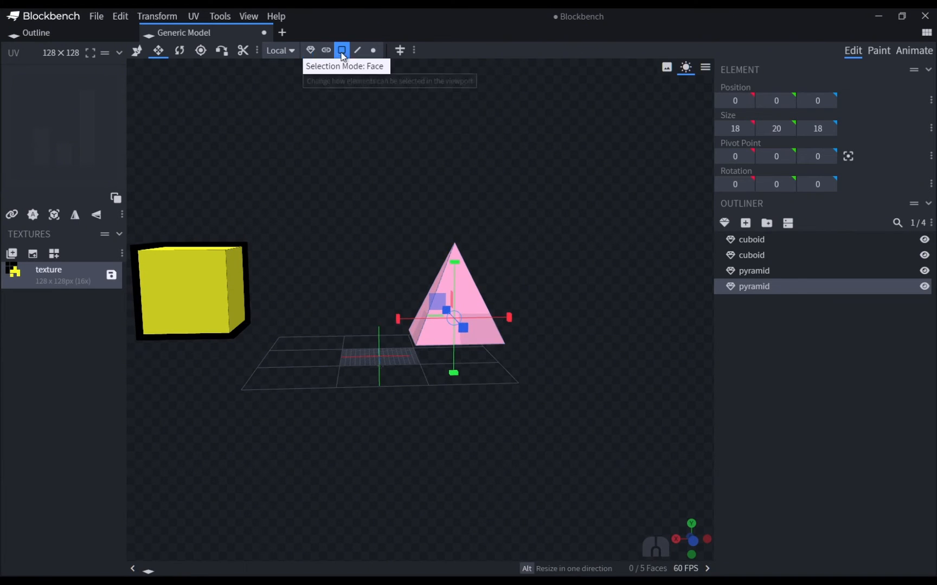
click(342, 50)
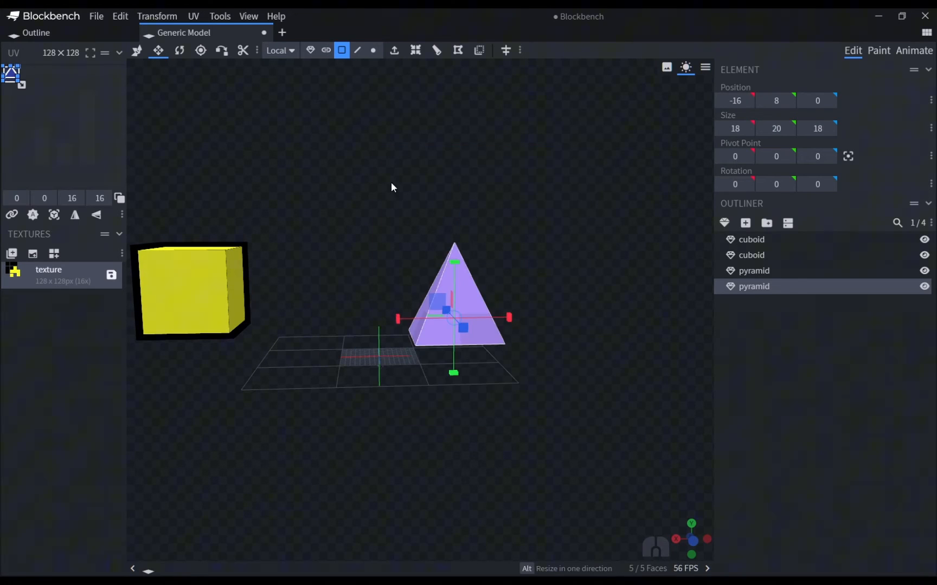
Confirm creating the pyramids' texture and move to the Outline character project
click(599, 333)
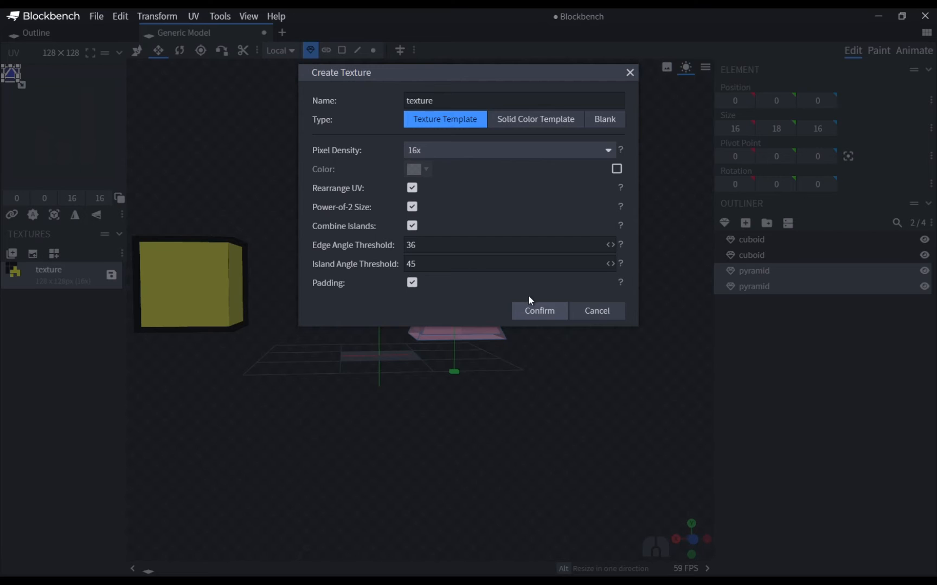
click(540, 311)
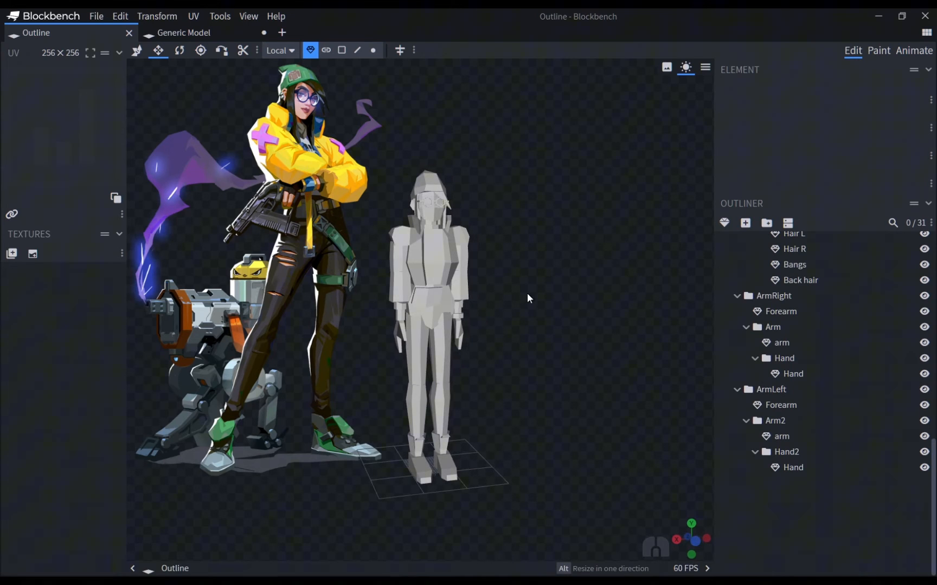
click(96, 15)
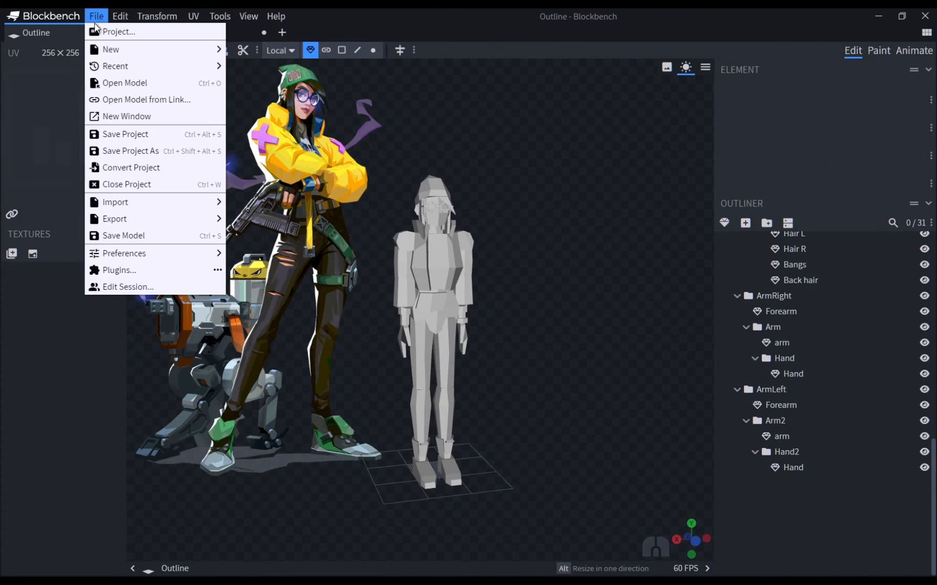
click(120, 270)
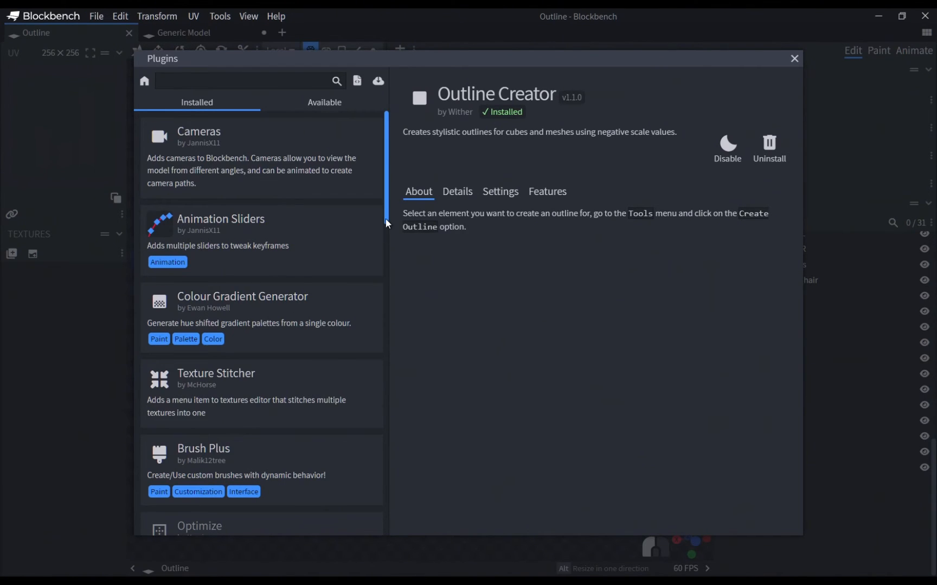
scroll(down, 3)
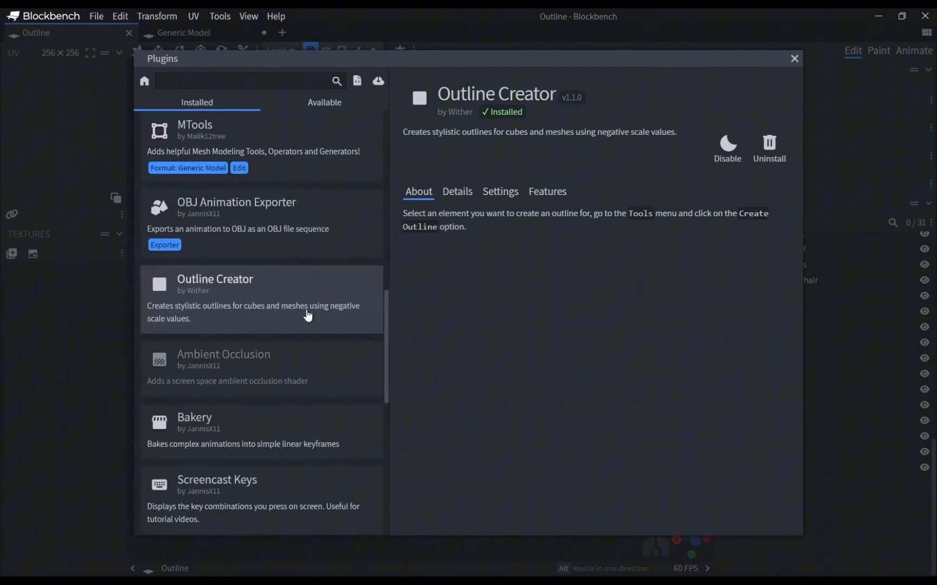
mouse_move(501, 146)
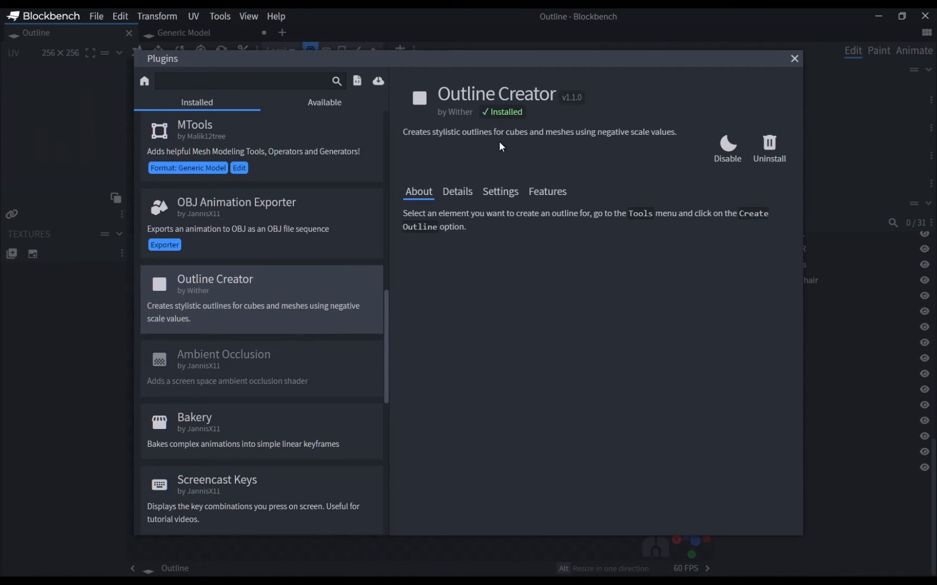
mouse_move(507, 268)
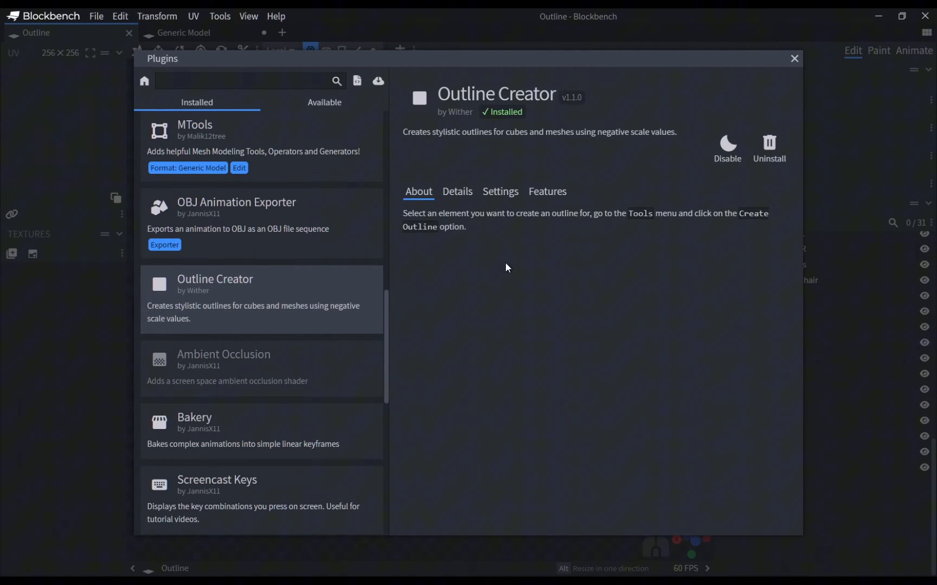
mouse_move(425, 303)
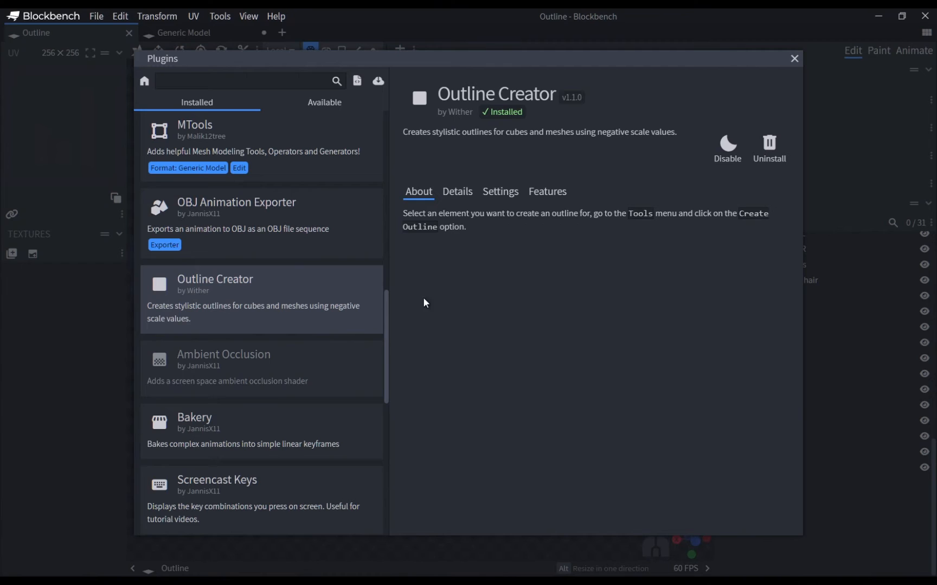
mouse_move(795, 59)
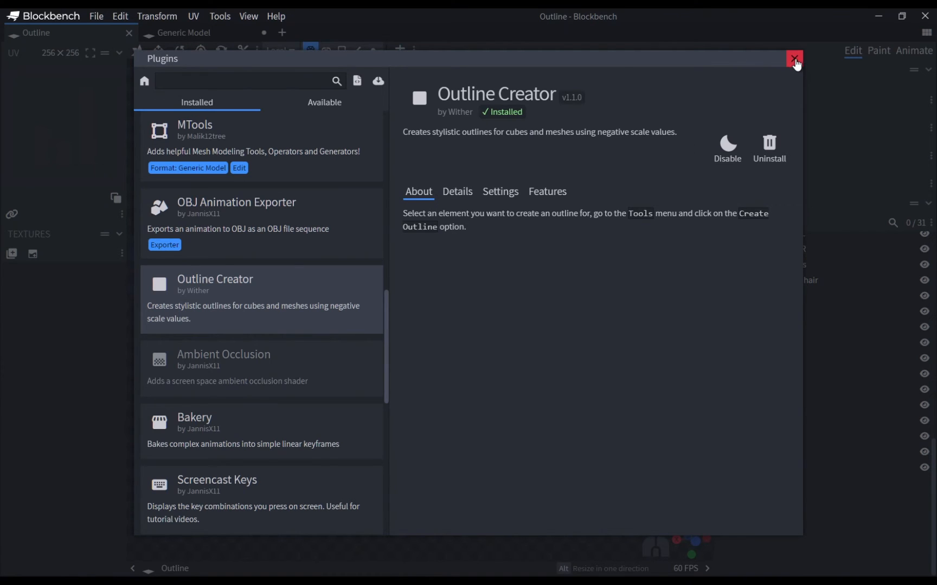
click(794, 57)
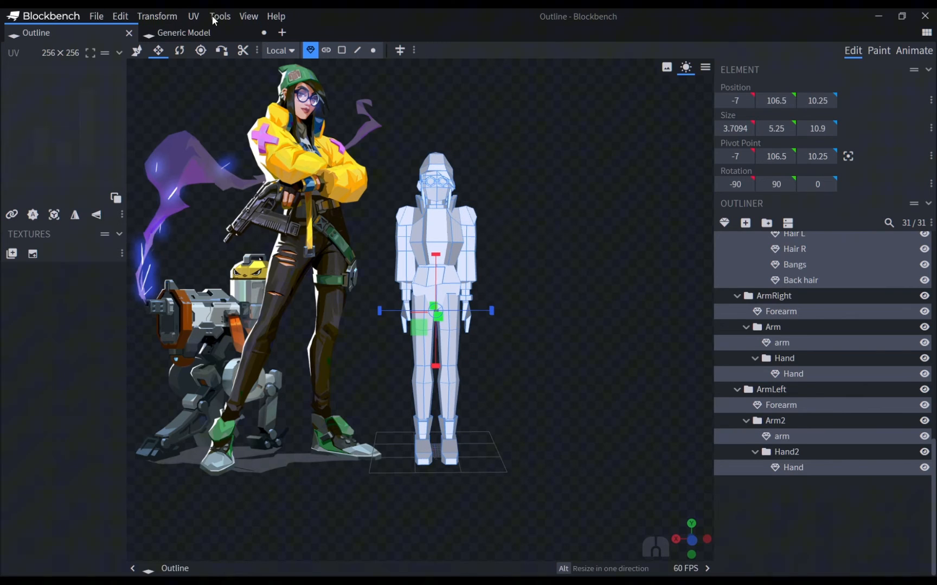
Run Tools > Create Outline at thickness 0.2 to generate _outline copies of every piece
click(220, 15)
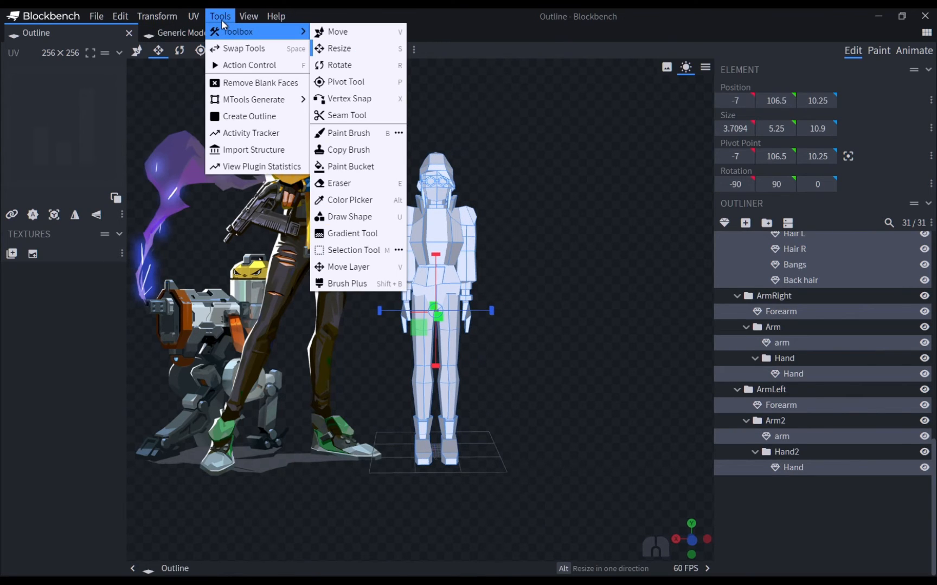
mouse_move(256, 116)
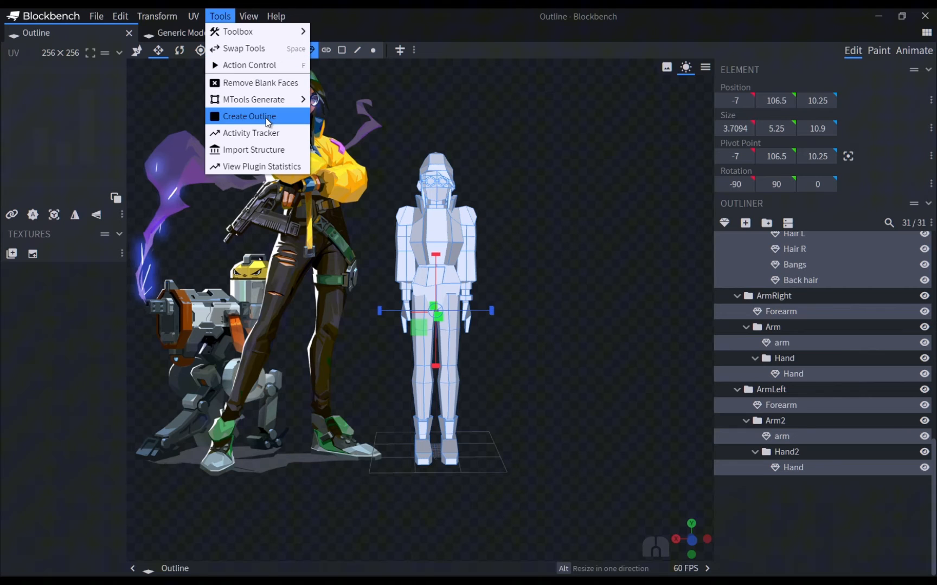
click(249, 116)
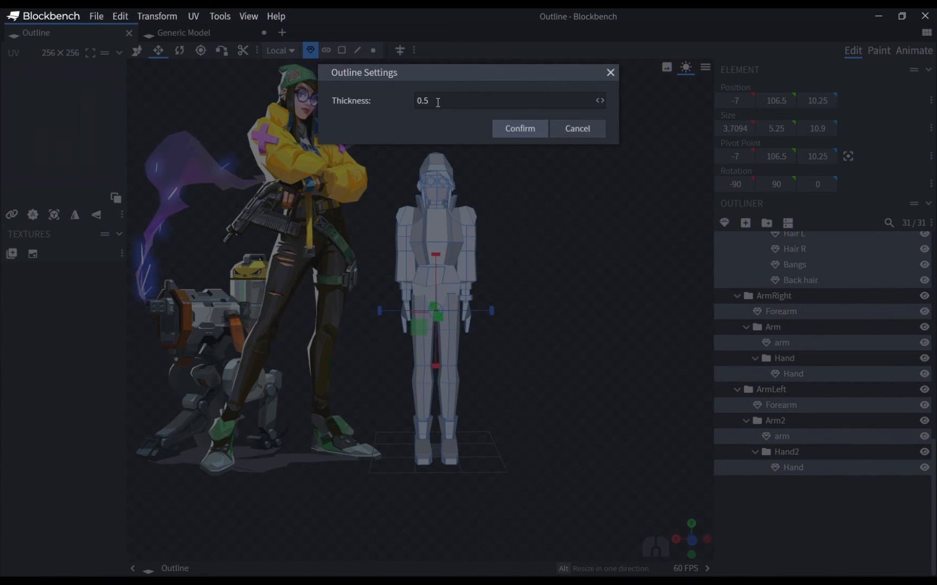
click(519, 129)
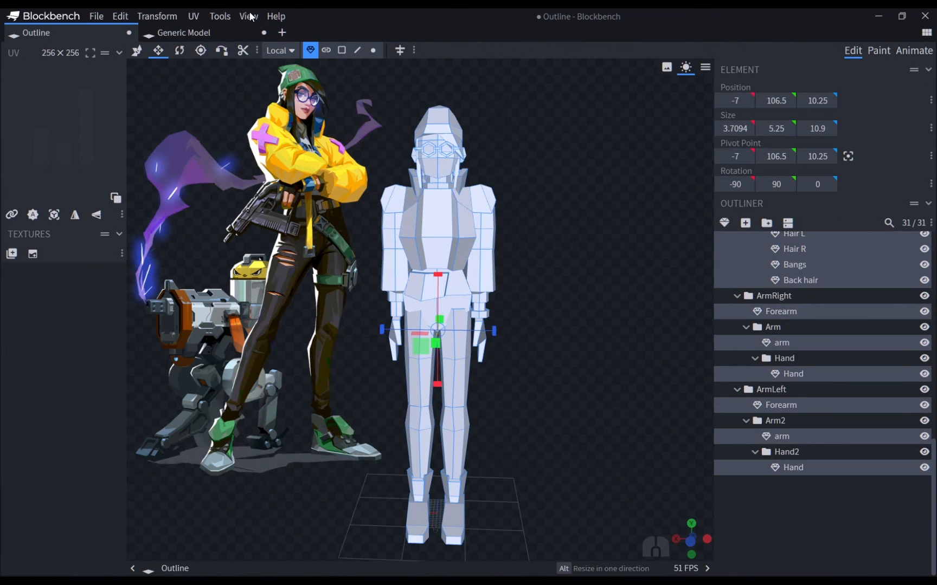
click(220, 15)
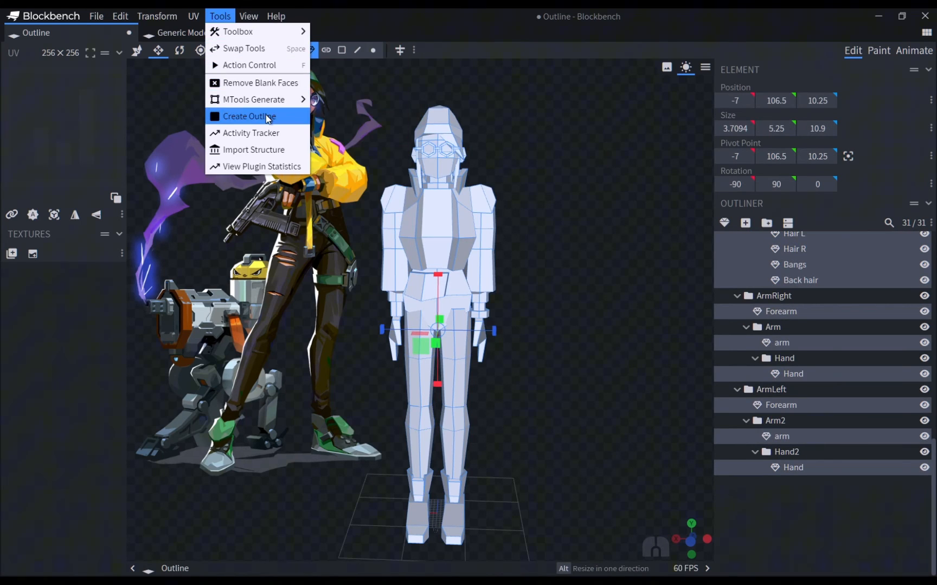
click(249, 116)
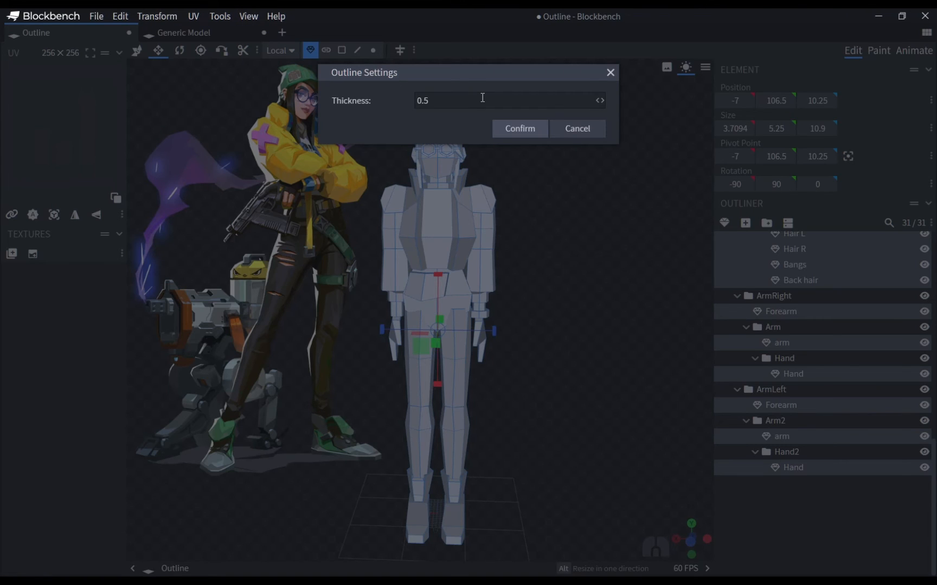
key(Backspace)
text(2)
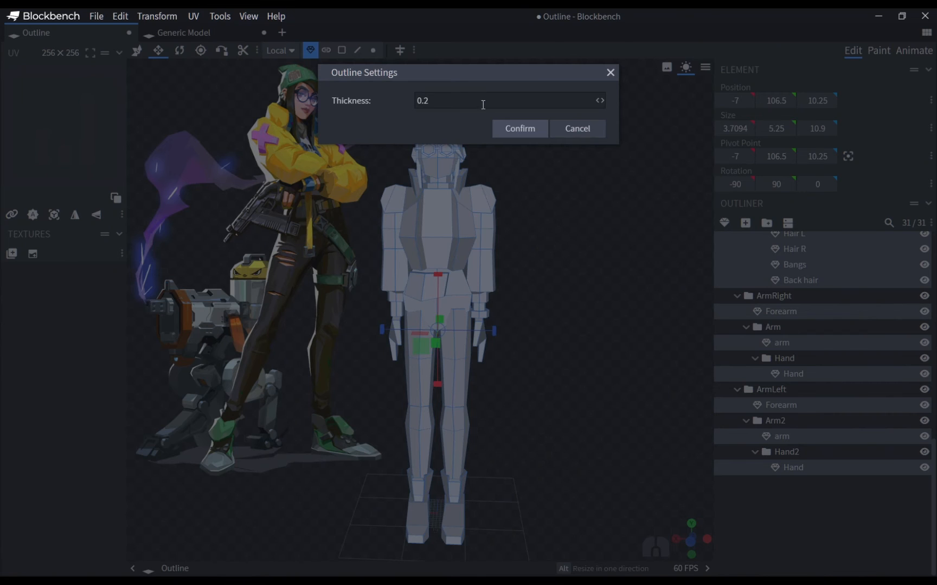
click(519, 129)
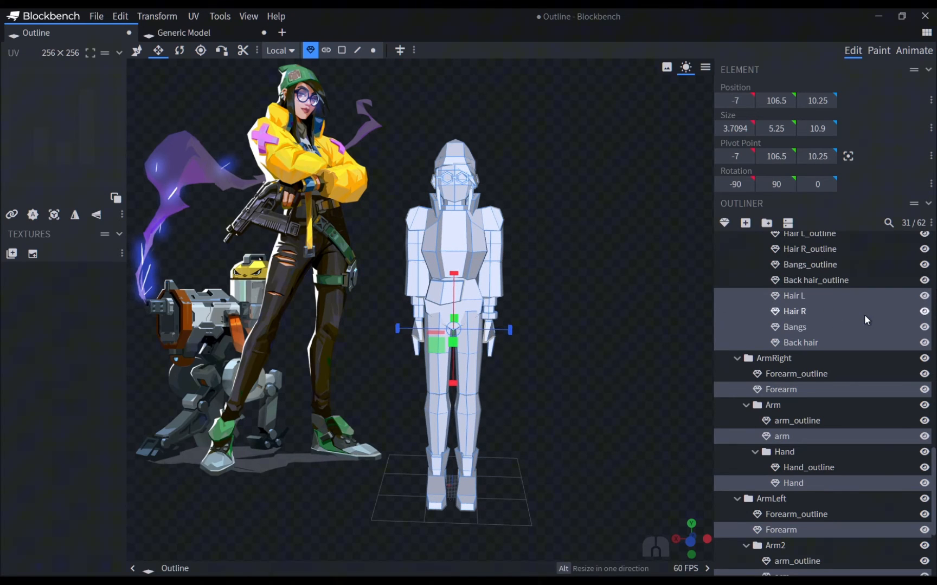
Hide the original non-_outline body cubes via the Outliner eye icon
click(923, 296)
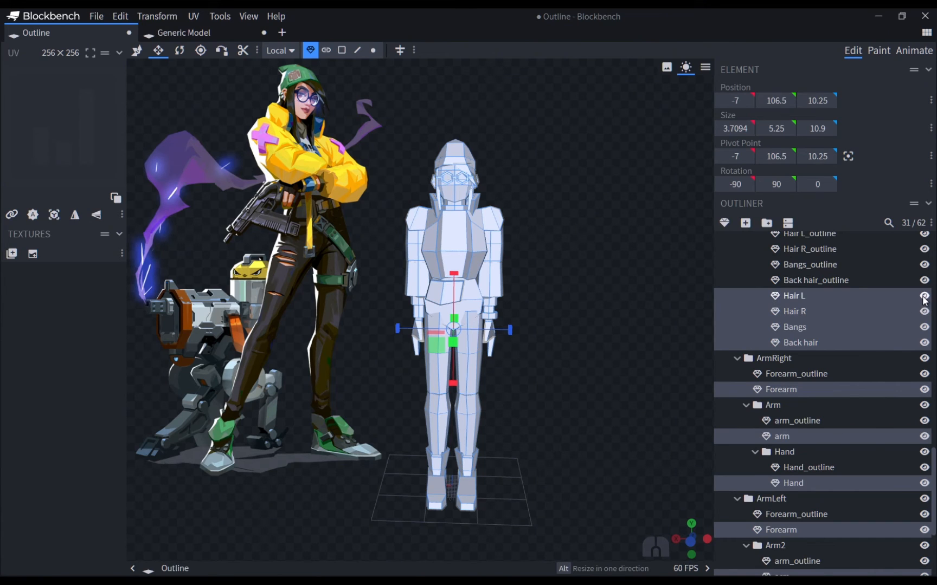
click(924, 296)
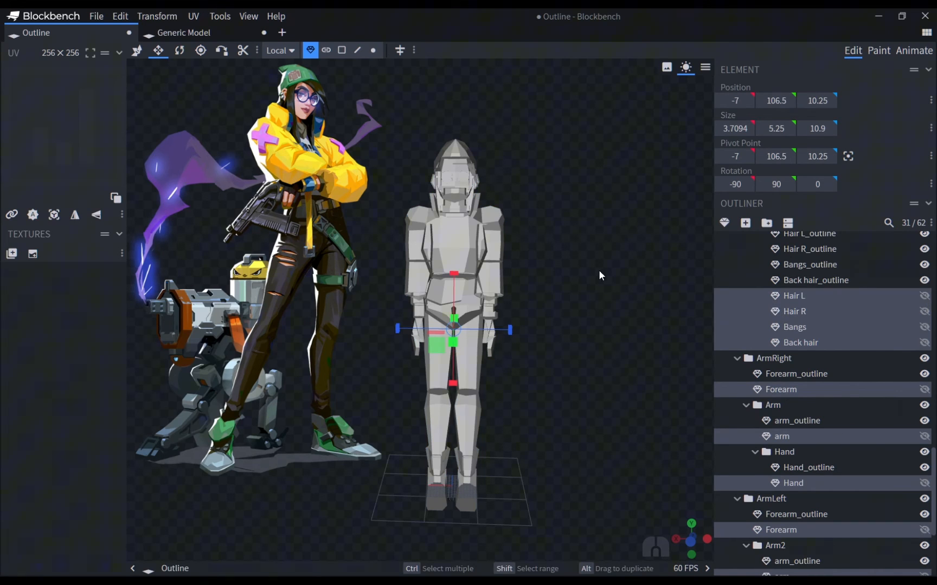
mouse_move(718, 367)
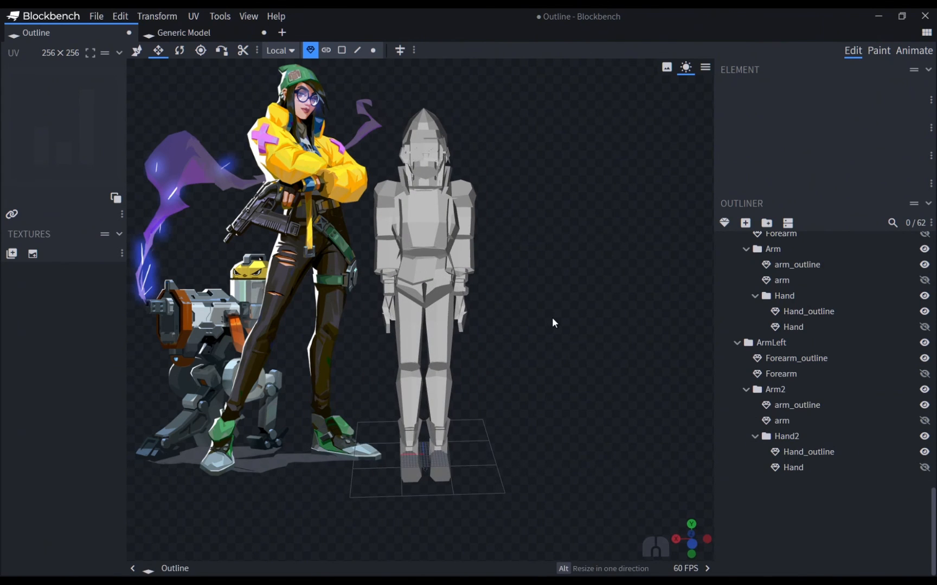
mouse_move(33, 256)
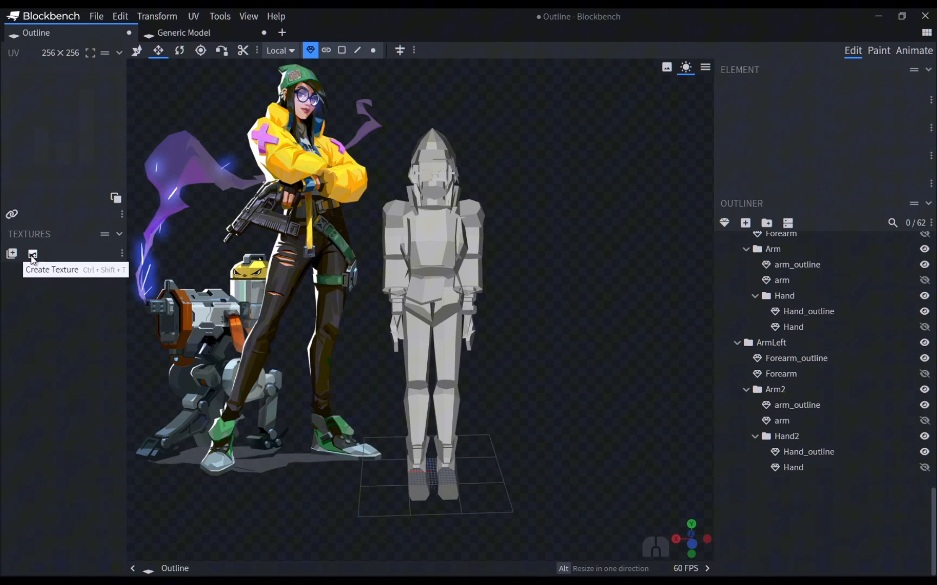
Create a 32x pixel-density texture template for the outline cubes
click(32, 253)
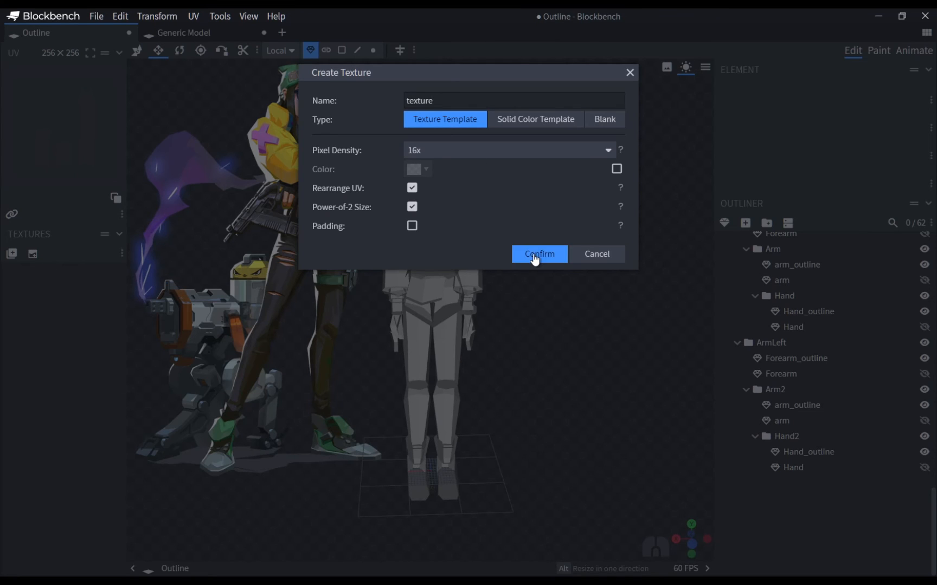
click(540, 255)
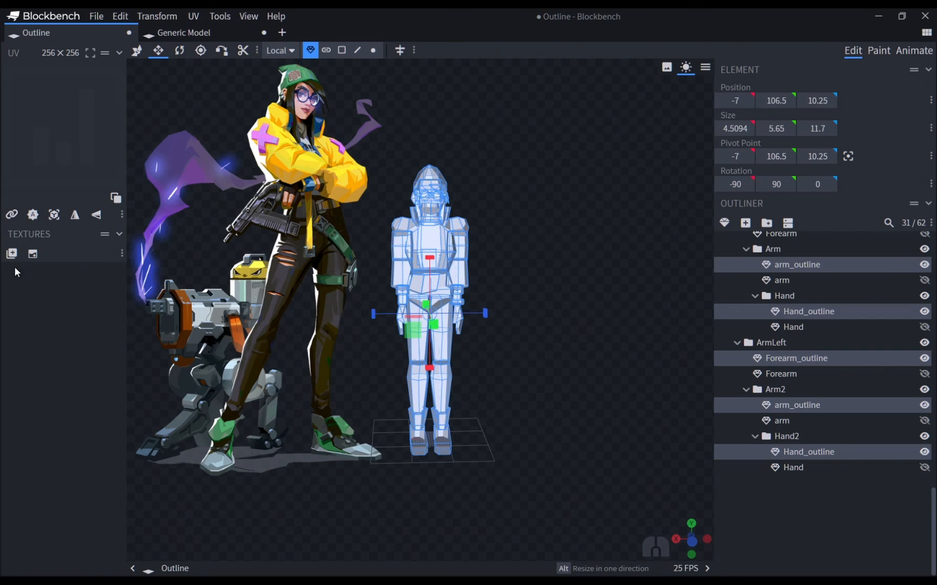
click(12, 254)
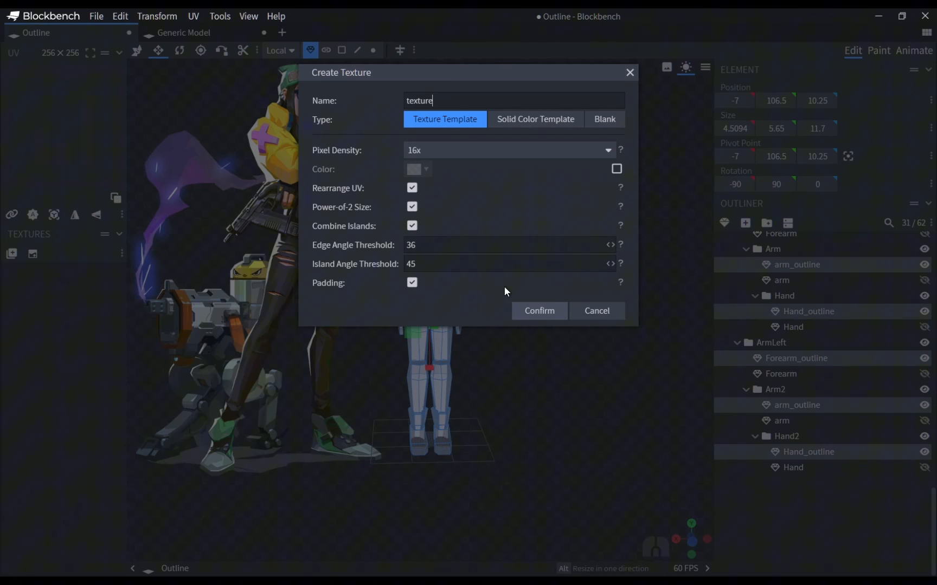
click(508, 151)
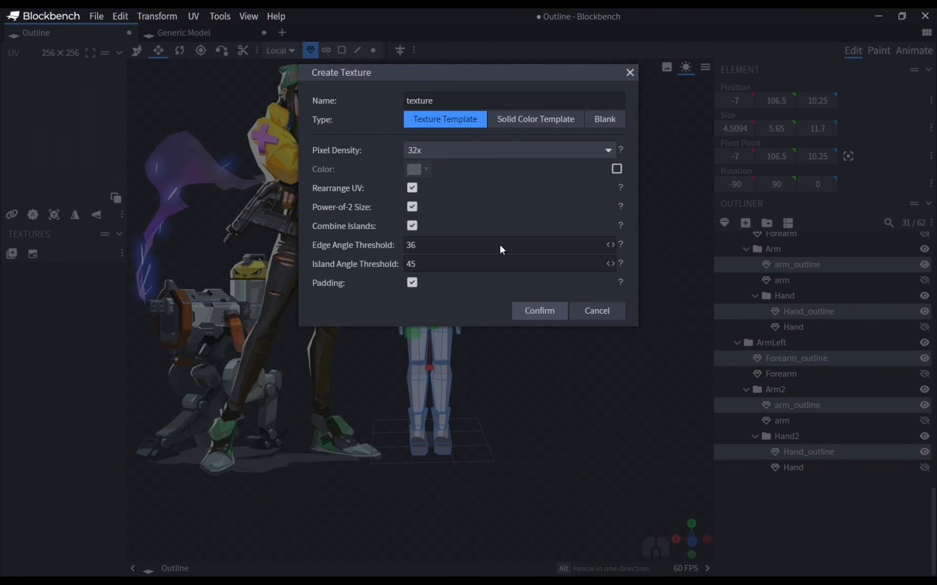
click(539, 310)
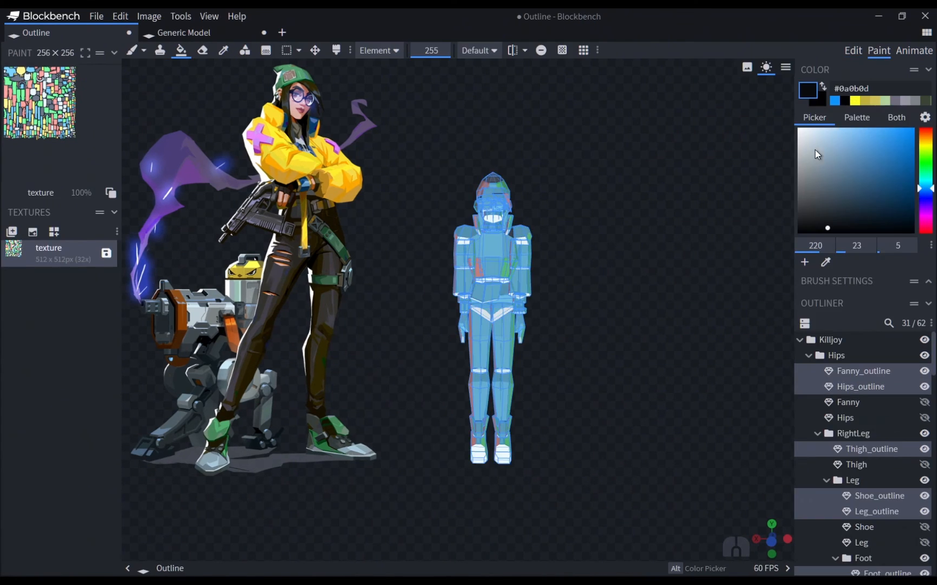
mouse_move(124, 169)
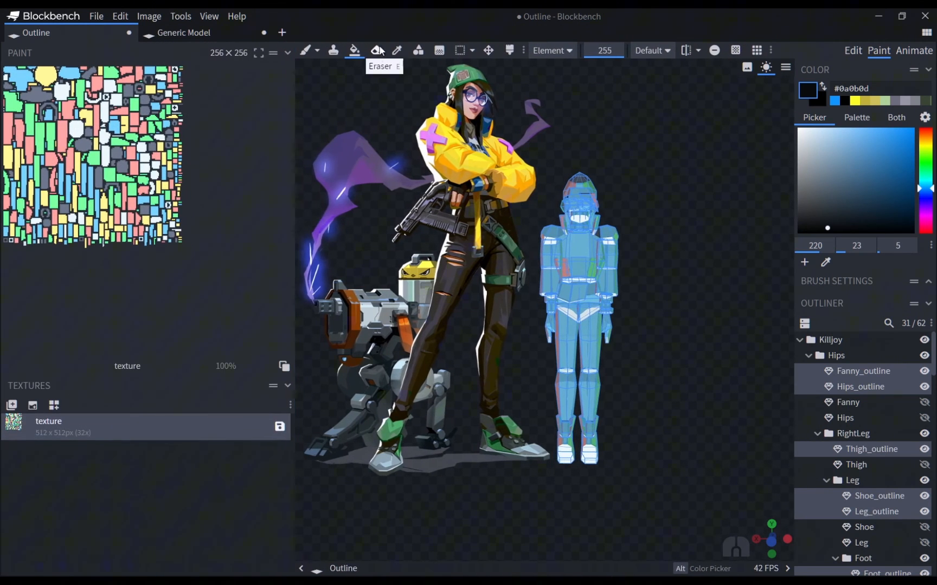
Fill the outline texture solid black in Face mode and show the original pieces again
click(552, 50)
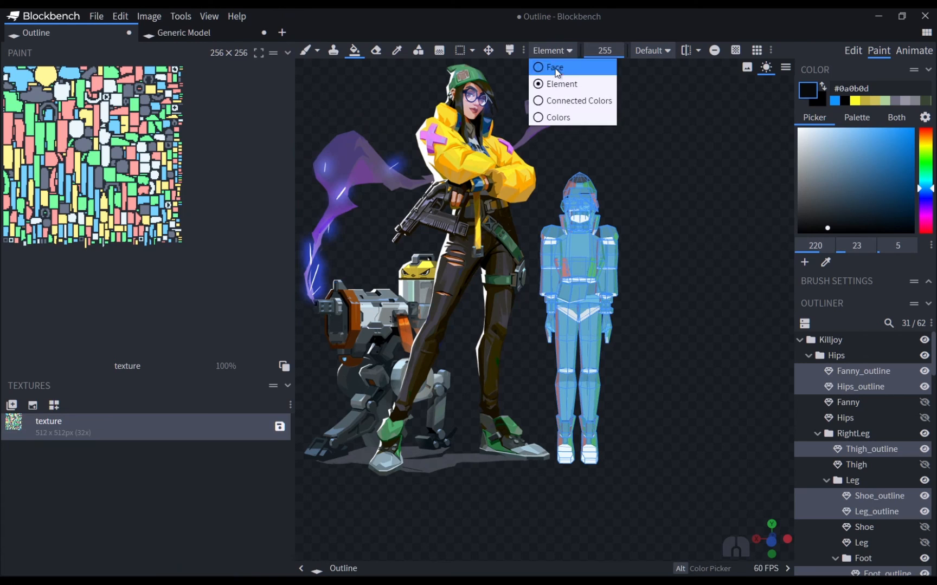
click(554, 67)
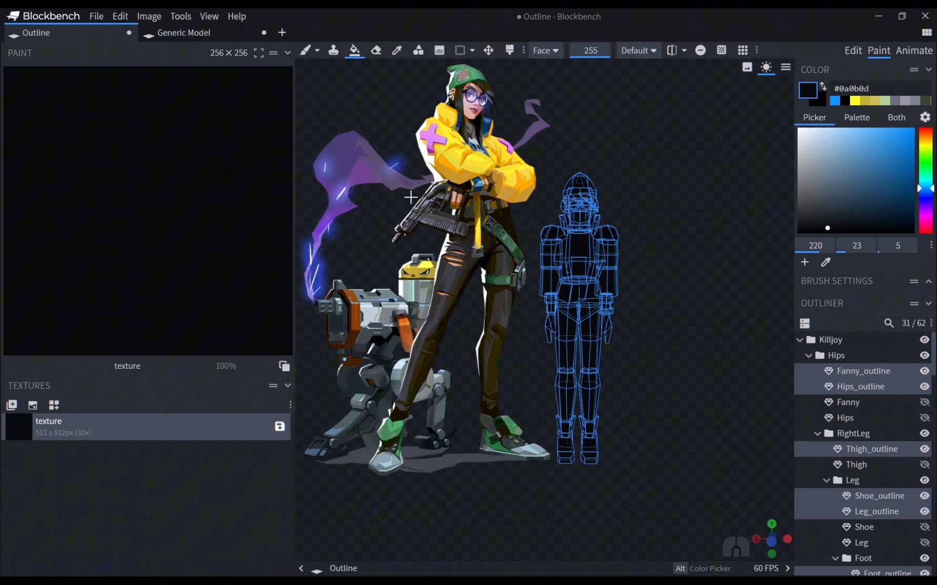
click(924, 341)
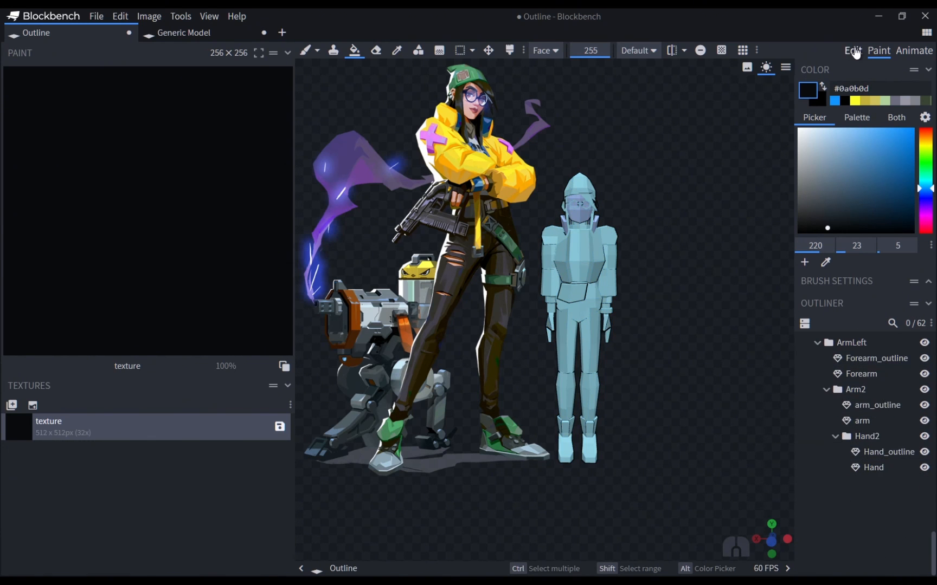
Enter the Animate workspace and orbit the posed character to check the black outlines side-on
click(851, 50)
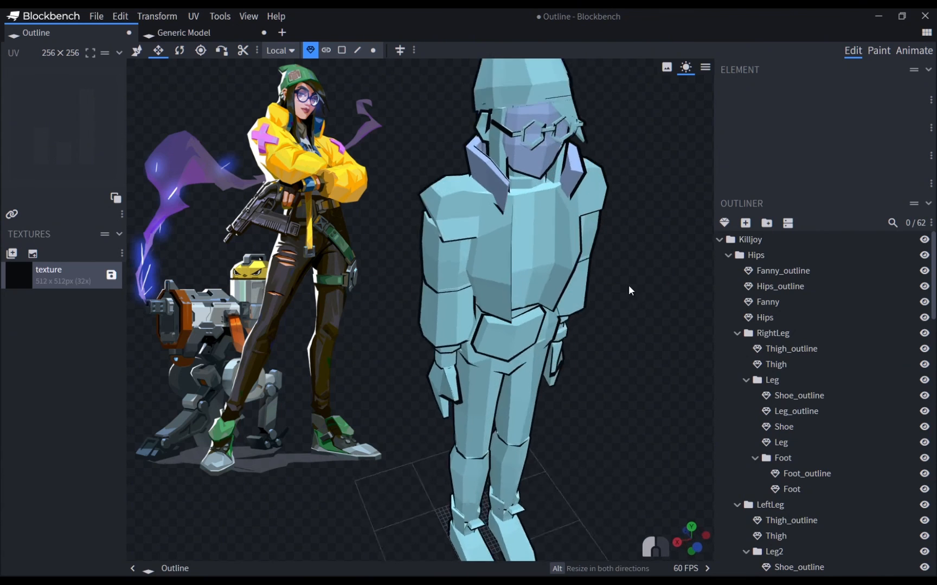
click(919, 52)
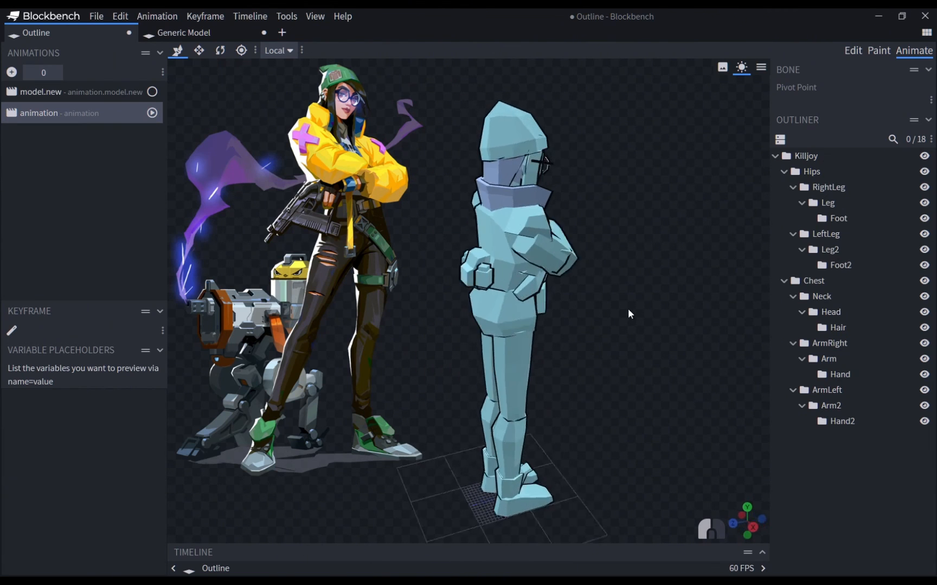
drag(628, 313, 472, 328)
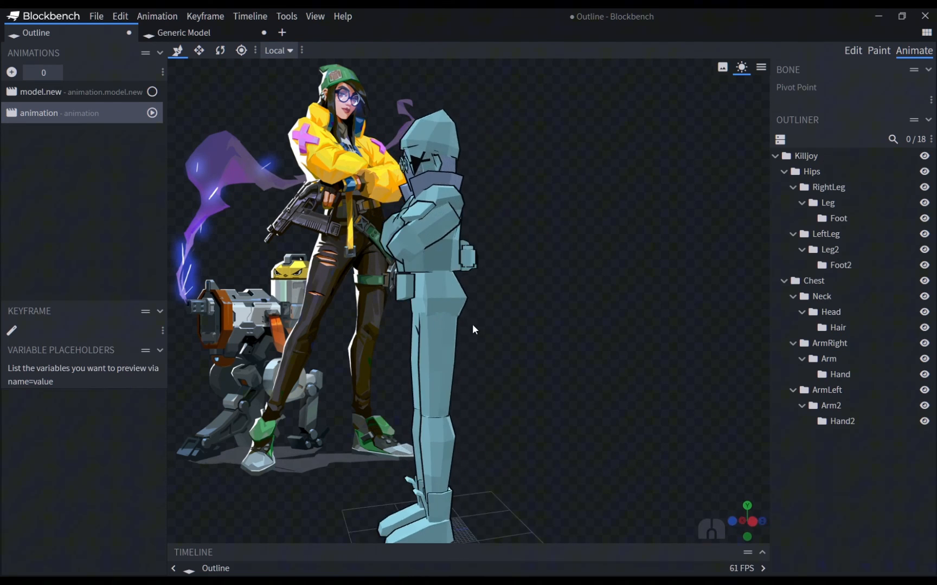